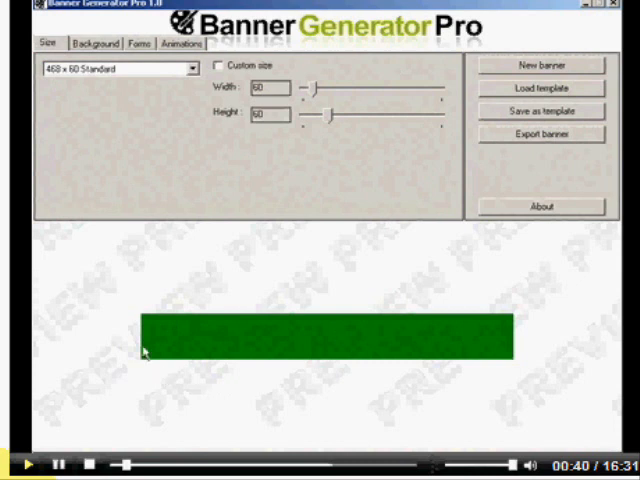
mouse_move(545, 300)
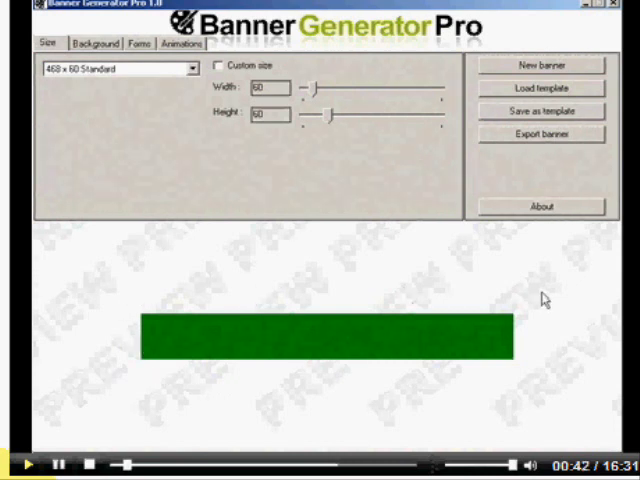
mouse_move(448, 318)
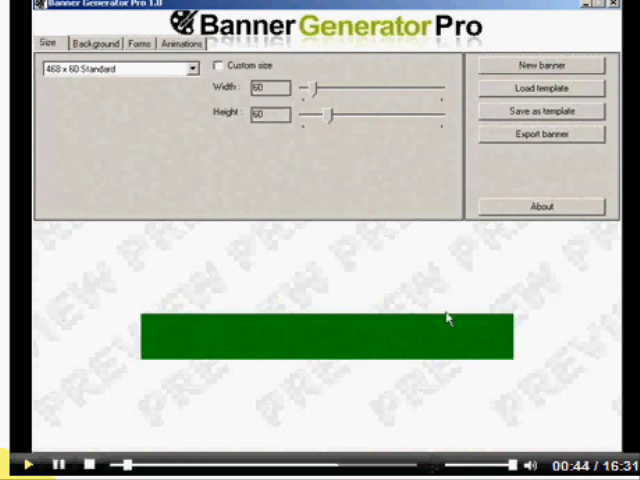
mouse_move(178, 295)
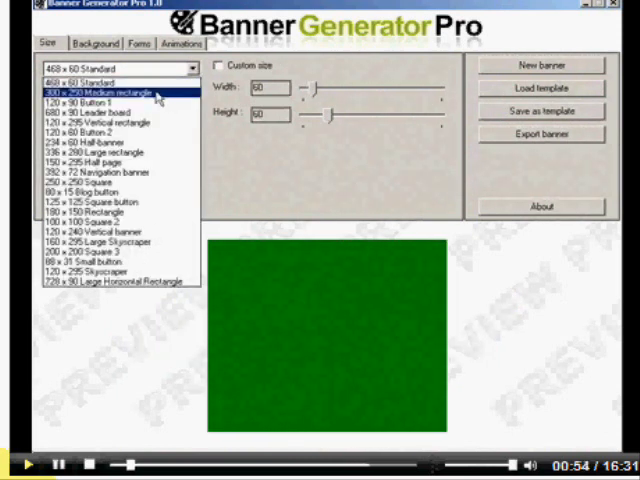
- Preview several preset banner sizes, then choose 80 x 15 Blog button
click(110, 104)
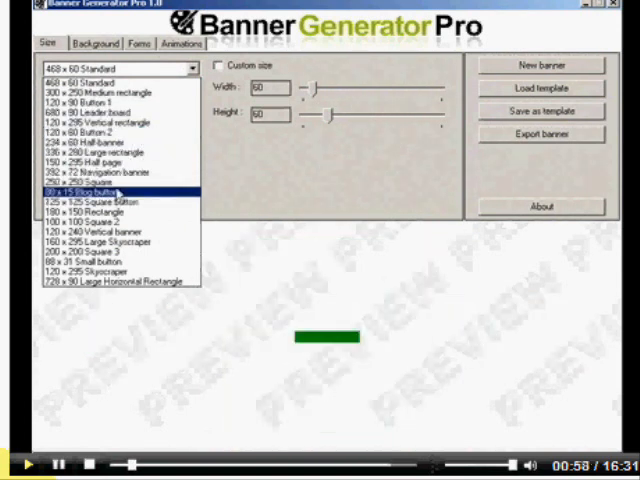
click(96, 111)
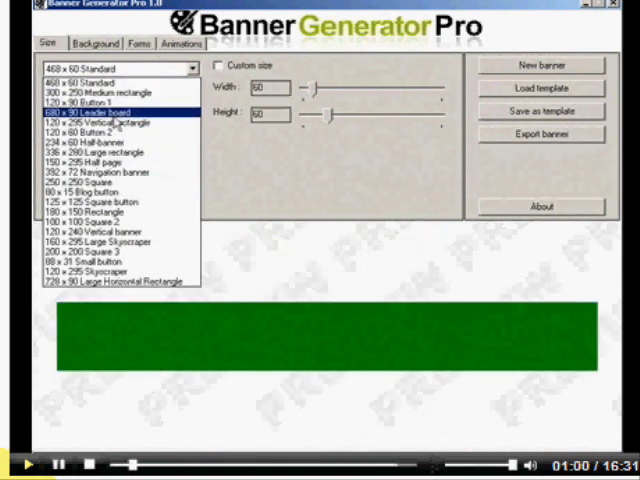
click(95, 142)
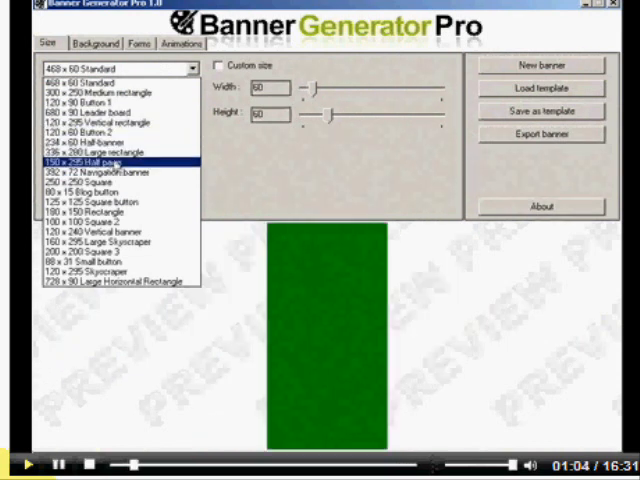
click(100, 186)
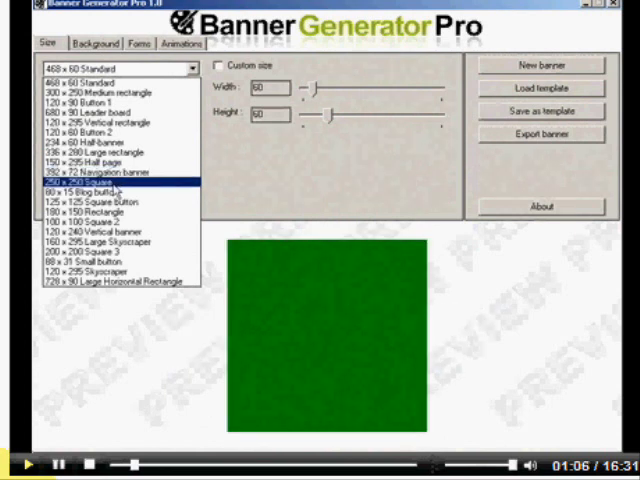
click(80, 189)
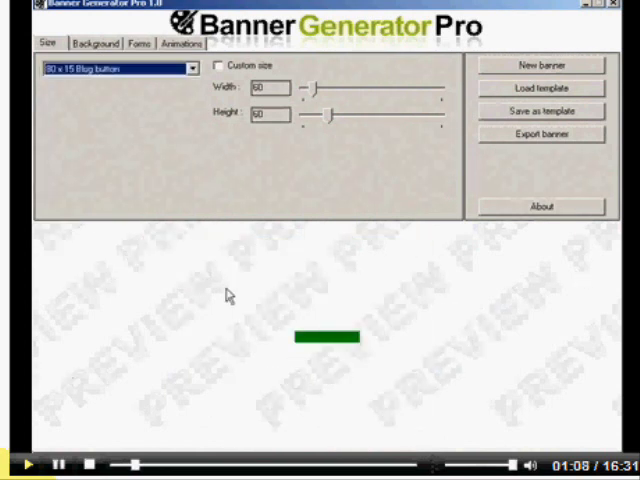
- Reopen the size presets and preview a few more sizes
click(190, 68)
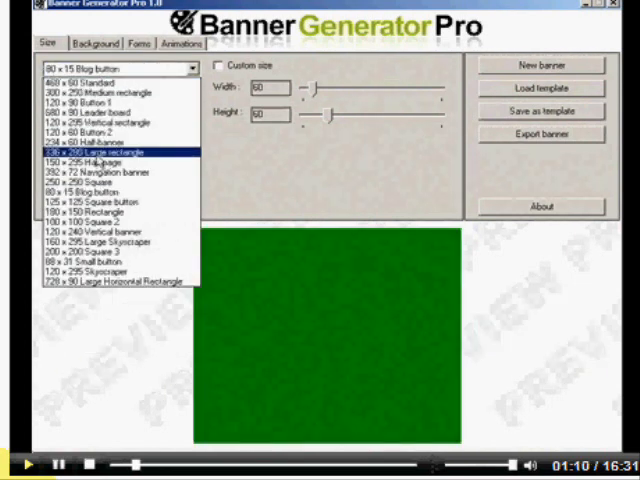
click(100, 172)
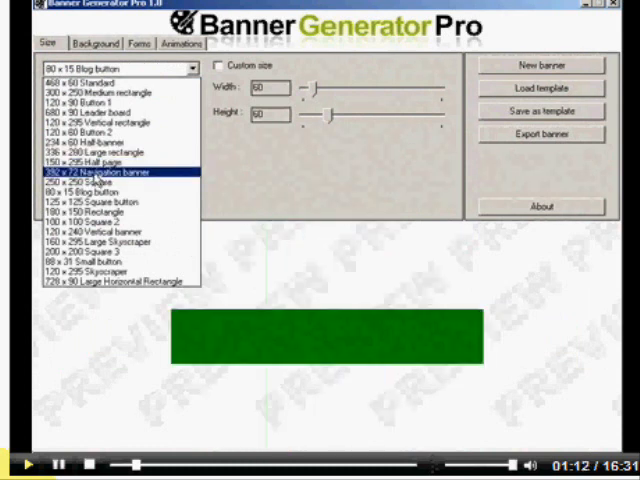
click(100, 203)
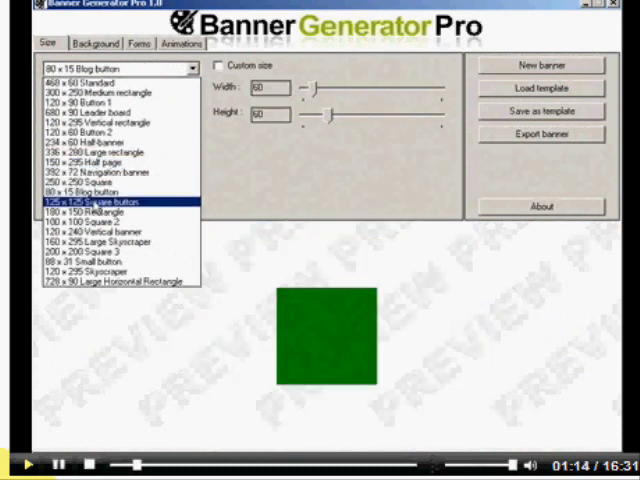
click(120, 240)
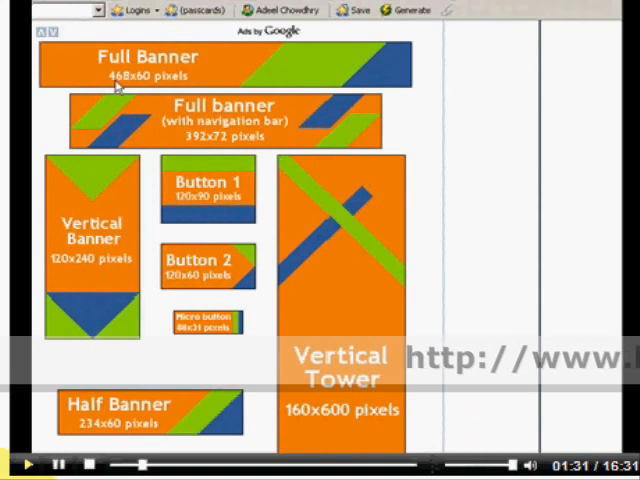
scroll(down, 3)
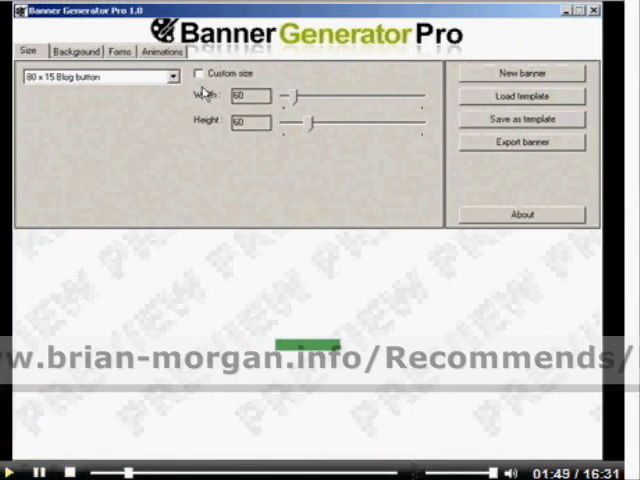
- Enable Custom size and drag the Width and Height sliders to resize the banner freely
click(200, 73)
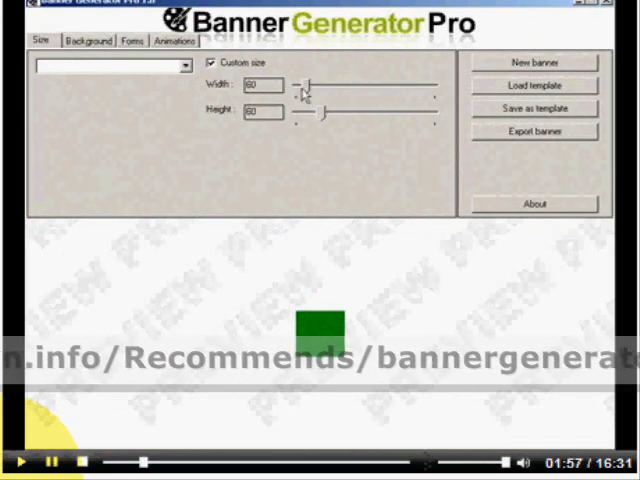
drag(308, 89, 358, 89)
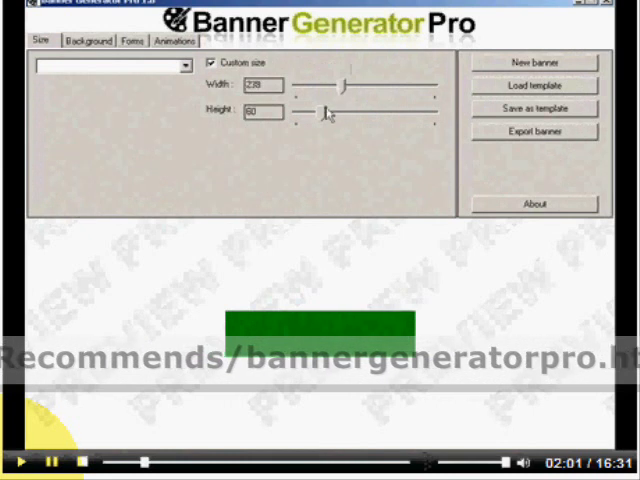
drag(307, 113, 350, 113)
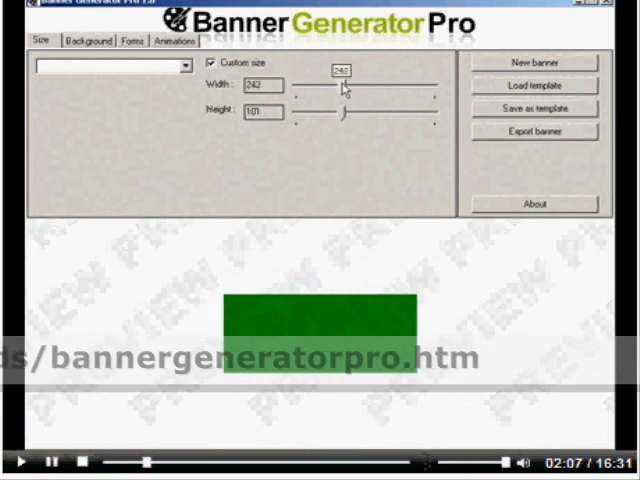
drag(343, 83, 405, 84)
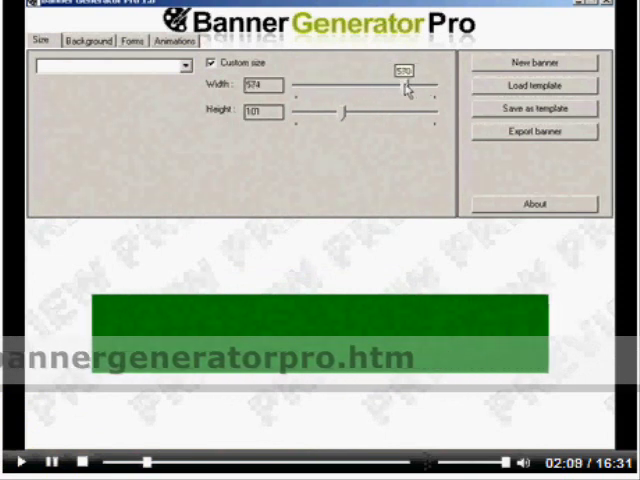
drag(405, 85, 390, 86)
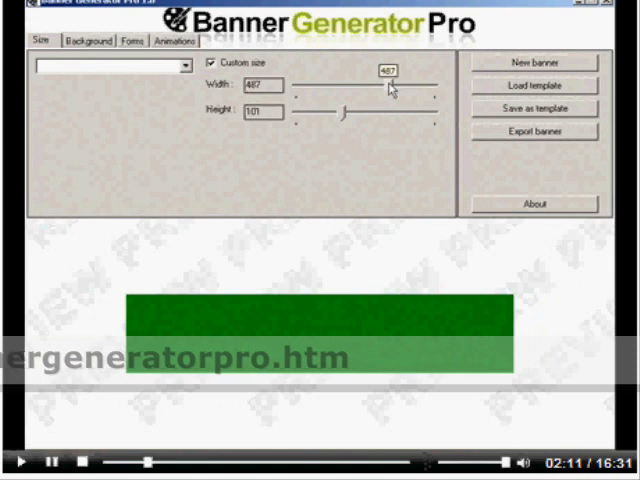
drag(345, 113, 393, 118)
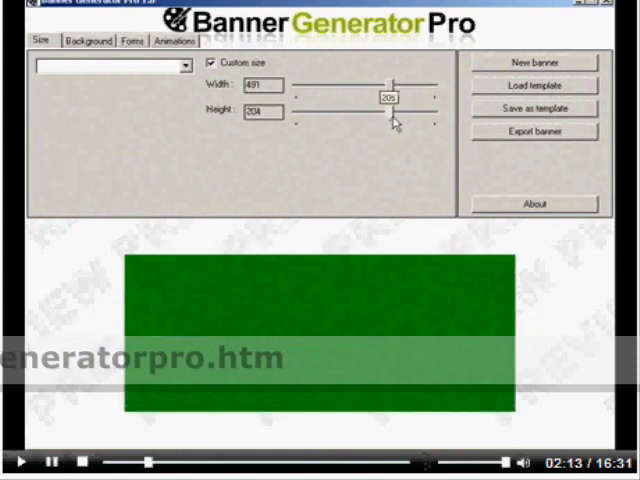
drag(398, 112, 330, 112)
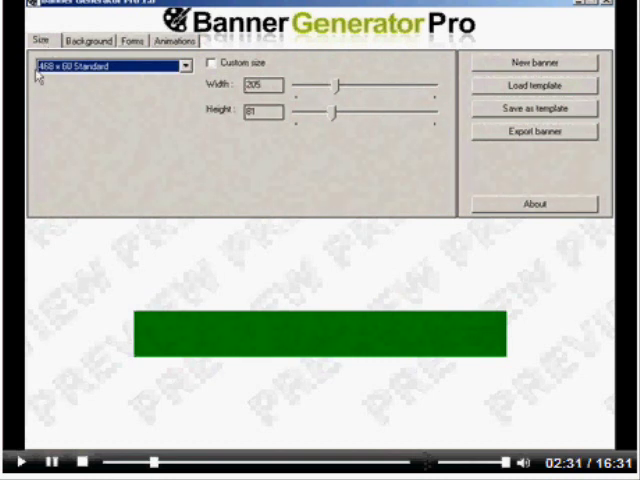
- On the Background tab, set the single-colour background to green via Select color
click(90, 41)
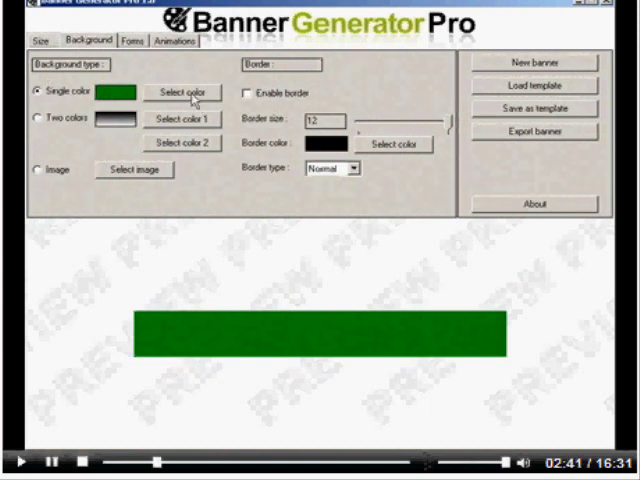
click(184, 92)
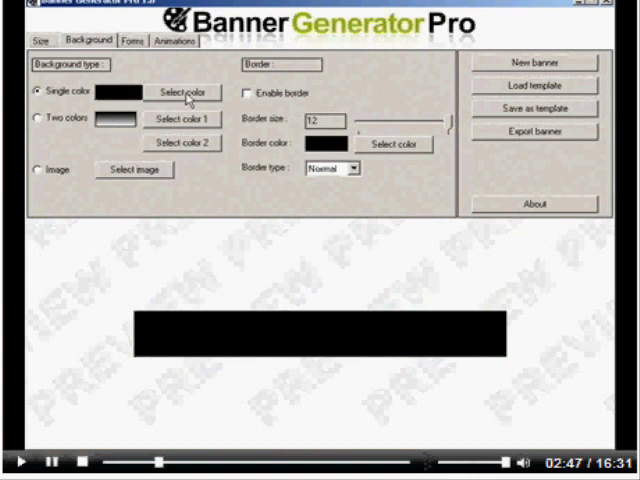
click(183, 92)
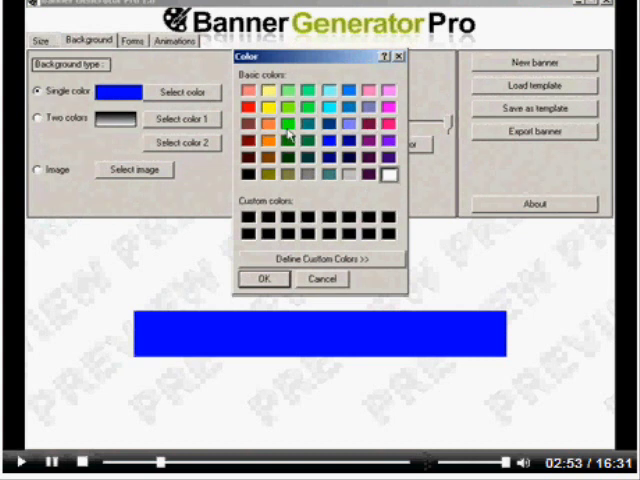
click(264, 278)
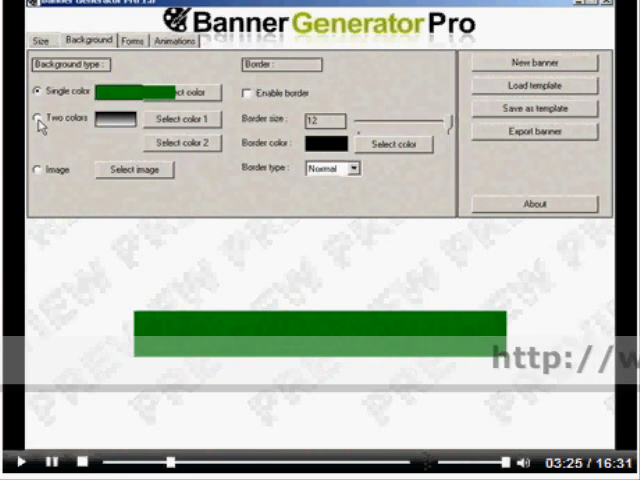
- Switch the background to Two colors and try gradient colours, including green
click(33, 120)
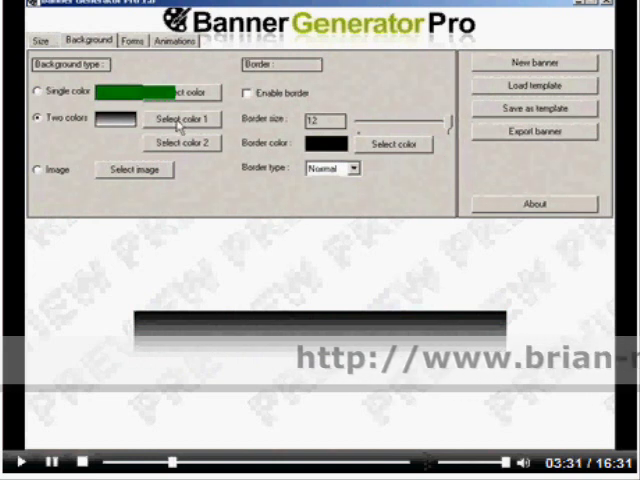
click(179, 119)
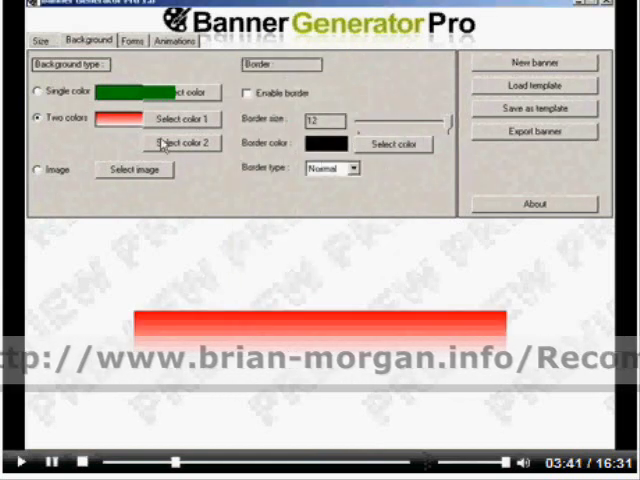
click(181, 144)
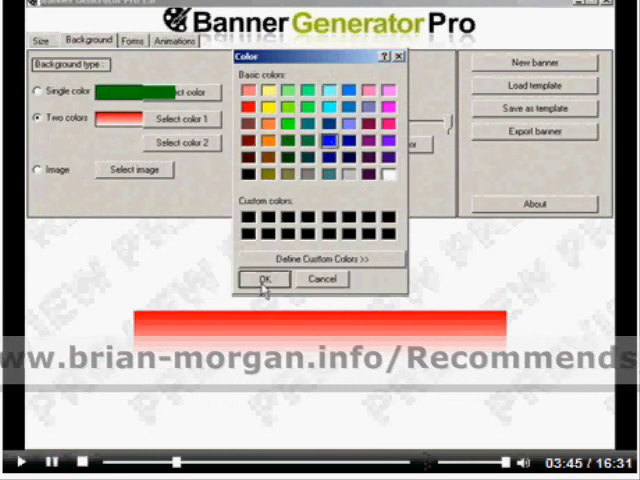
click(263, 278)
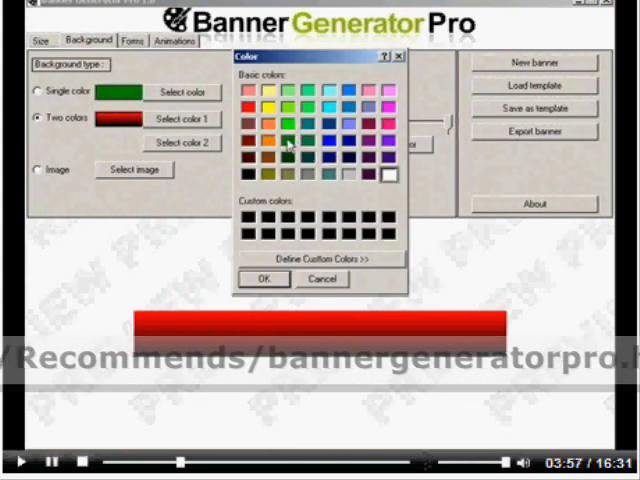
click(263, 279)
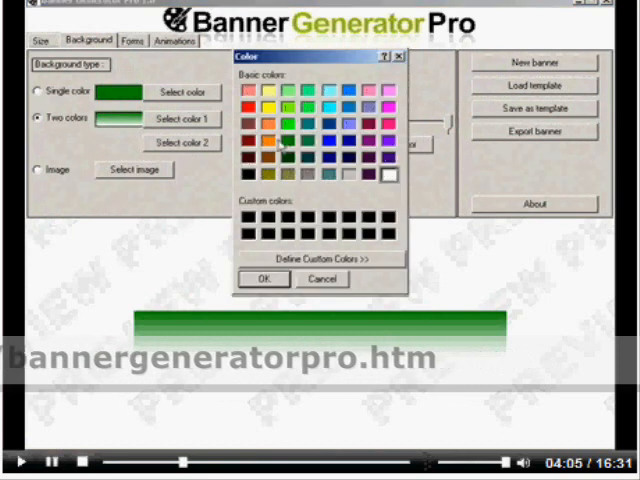
click(264, 279)
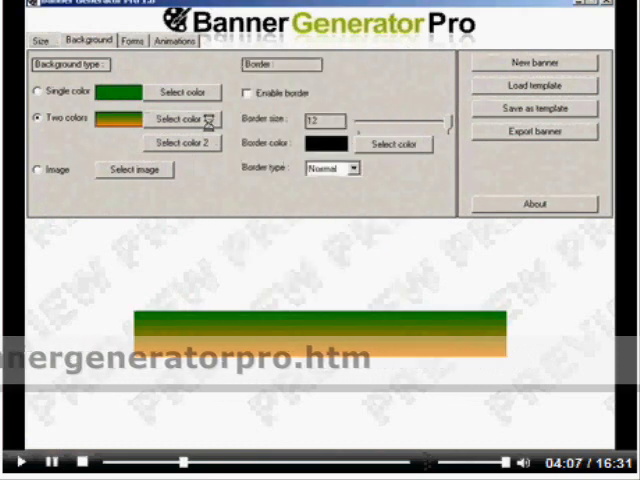
- Try pink and orange, then set the gradient to red first and black second
click(180, 119)
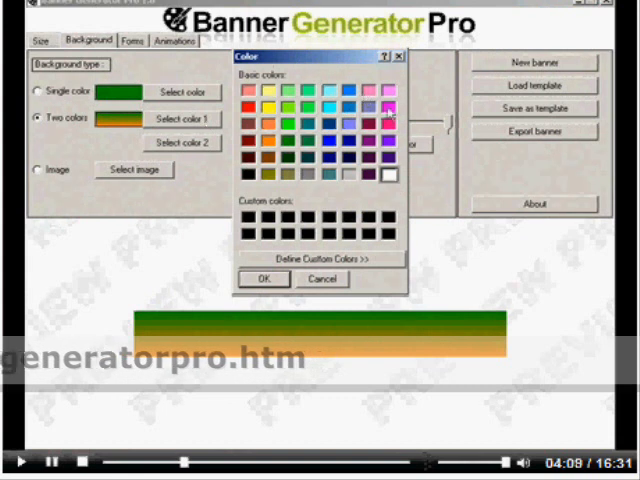
click(263, 279)
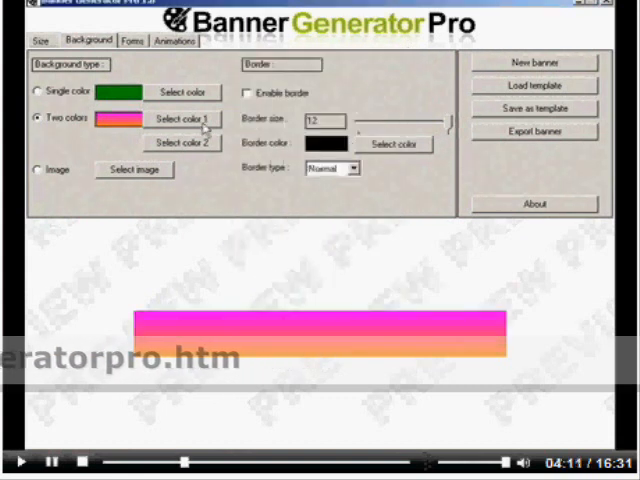
click(181, 119)
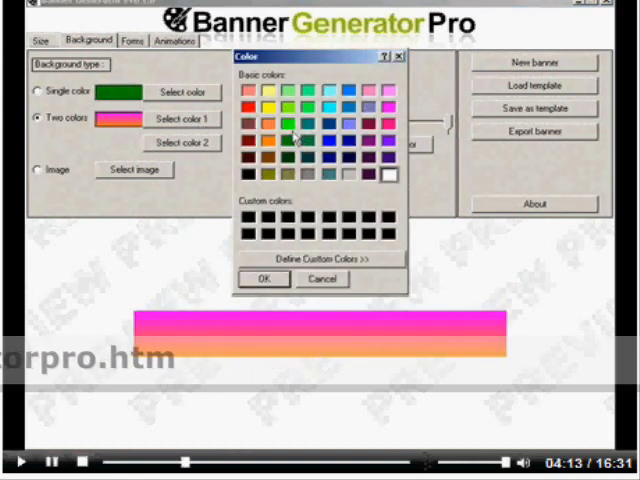
click(264, 279)
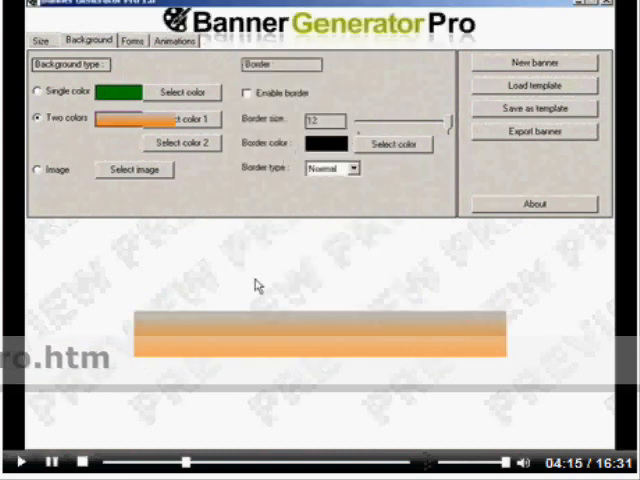
click(181, 120)
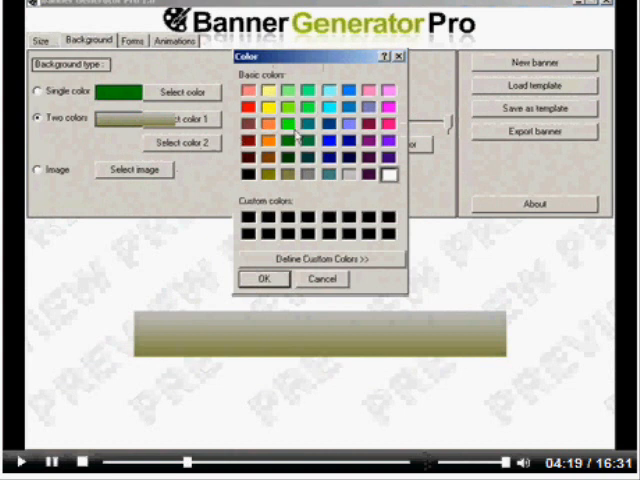
click(268, 122)
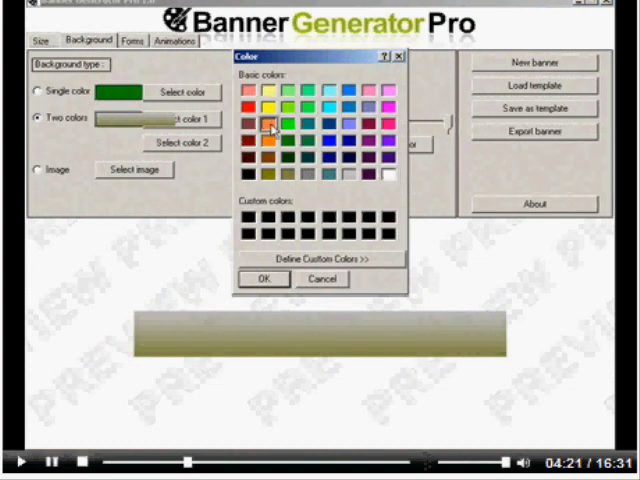
click(277, 125)
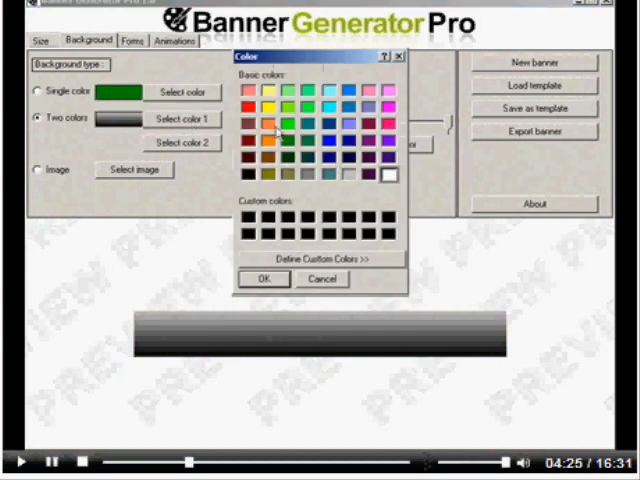
click(264, 279)
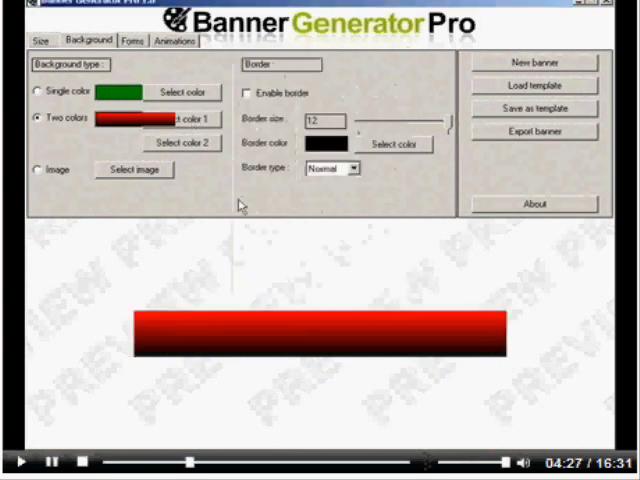
click(183, 118)
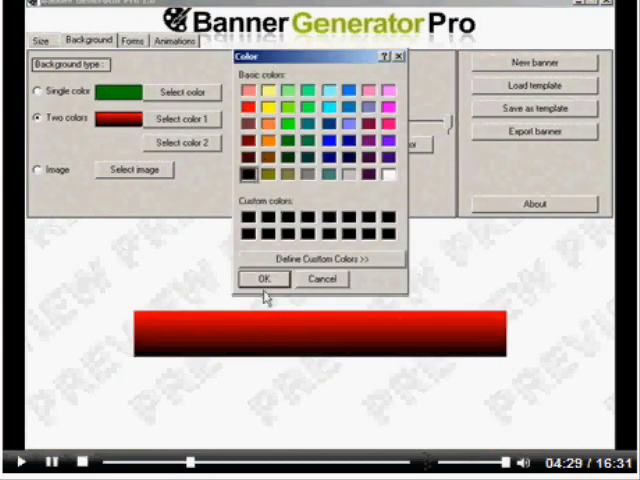
click(263, 279)
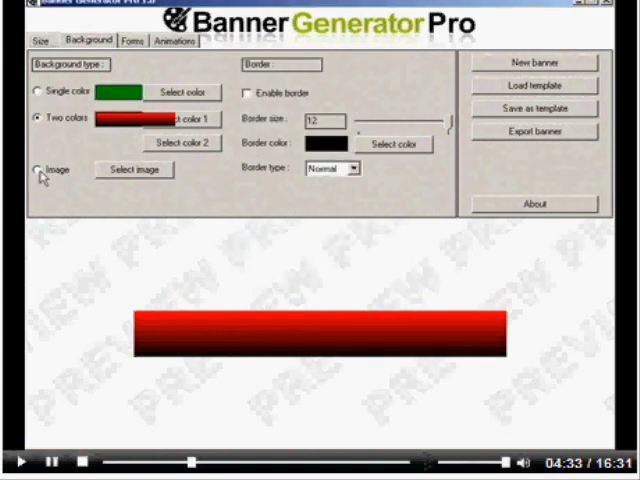
- Use a dark green textured picture from the 468x60 backgrounds folder as an image background
click(37, 169)
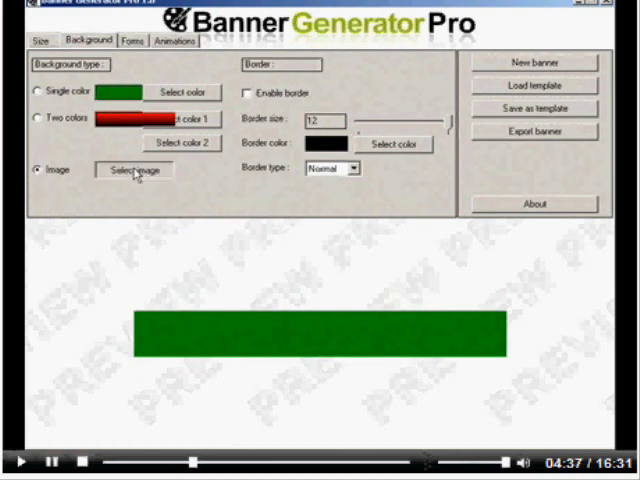
click(132, 169)
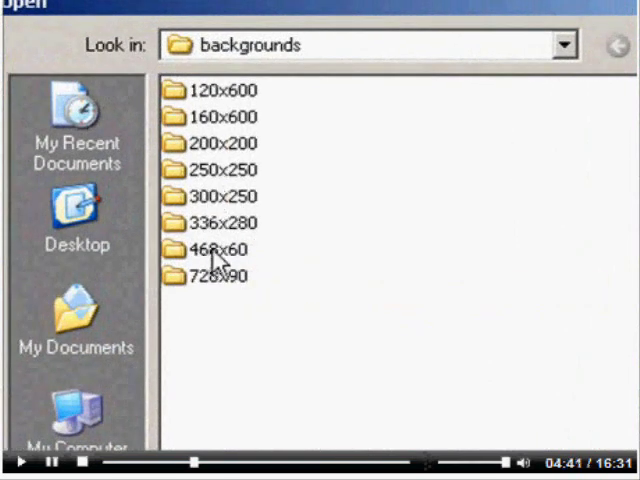
double_click(215, 250)
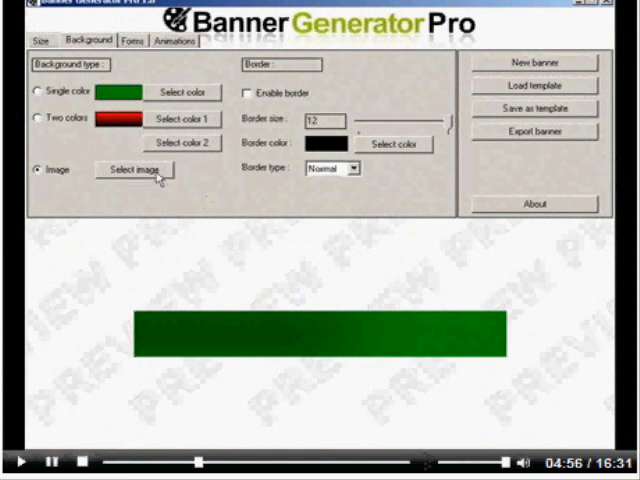
click(134, 171)
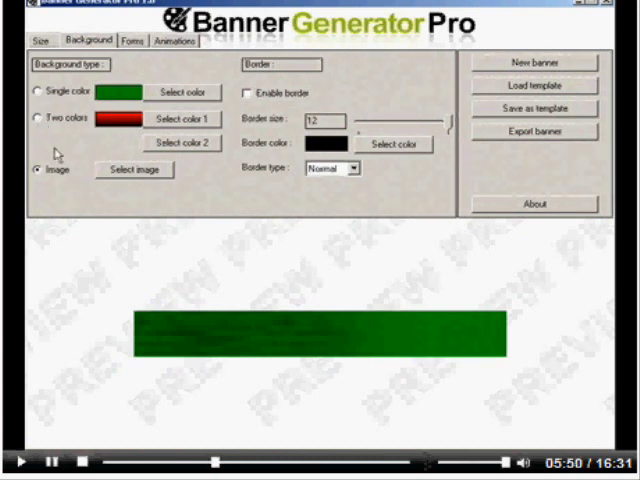
- Return to the red-to-black gradient and enable a thin banner border
click(32, 118)
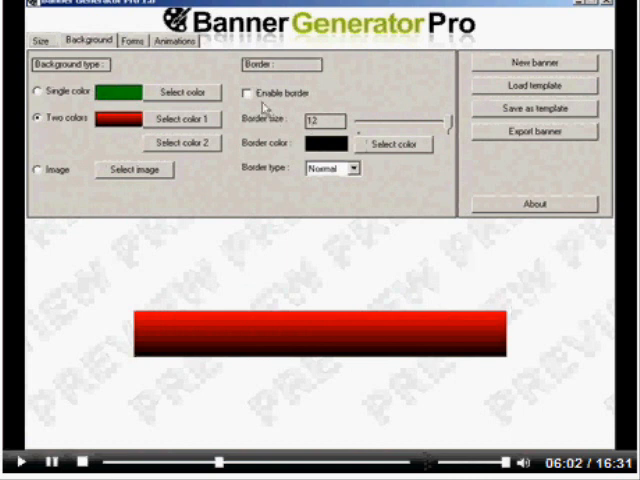
click(249, 92)
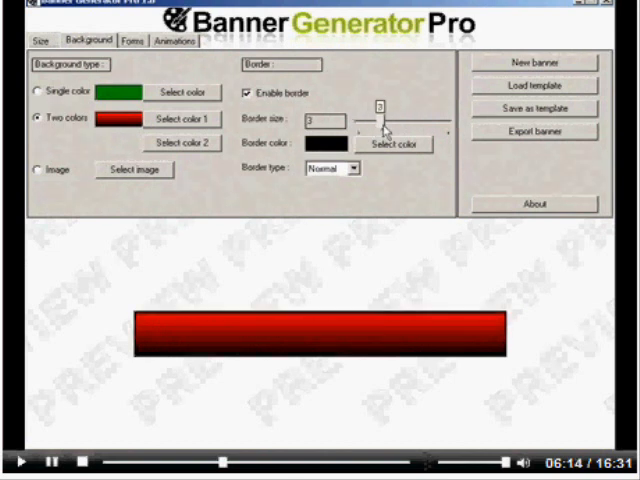
drag(378, 123, 438, 123)
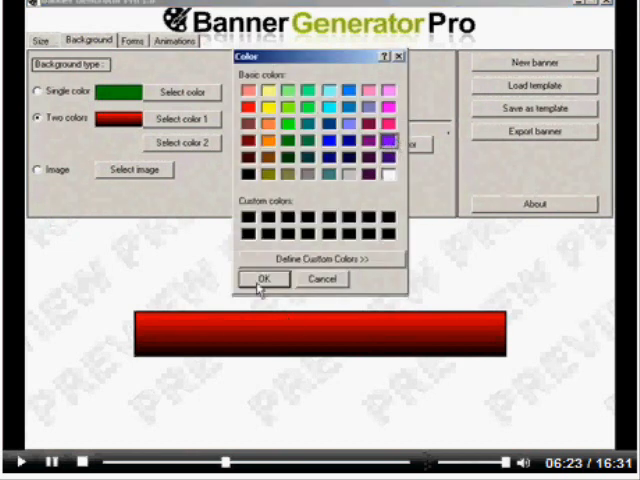
- Try orange, white and green border colours, then make the border yellow
click(388, 173)
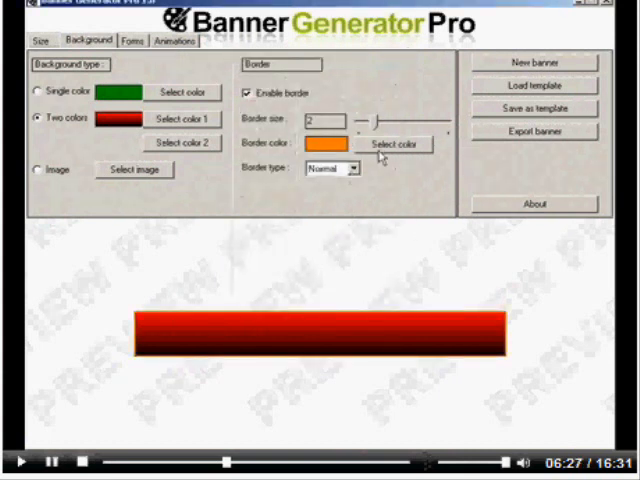
click(394, 144)
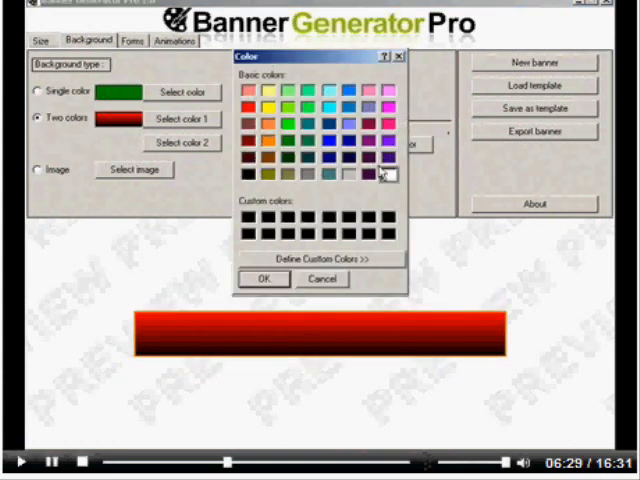
click(264, 279)
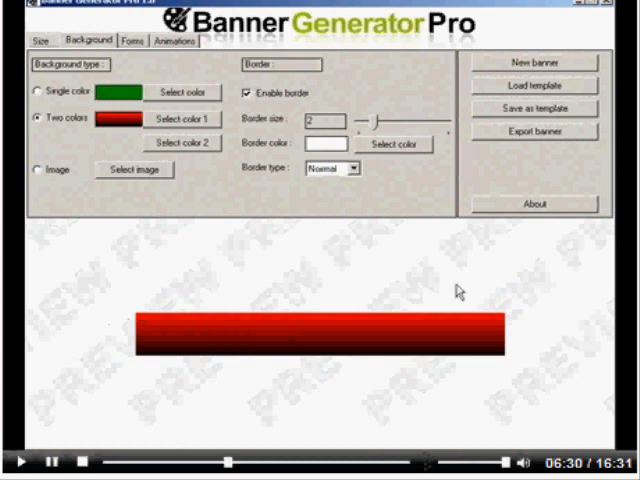
click(181, 119)
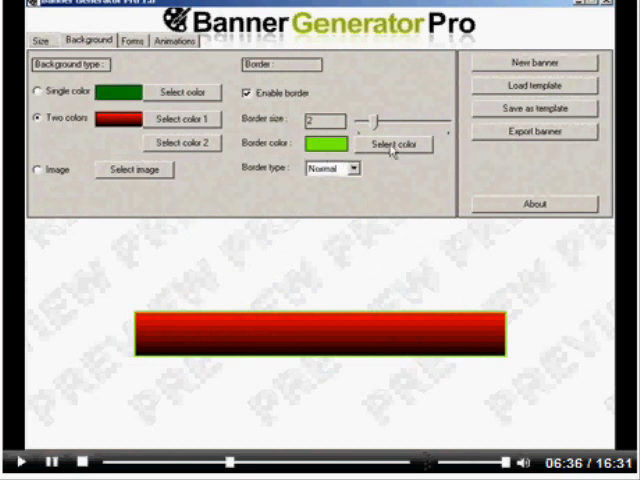
click(396, 144)
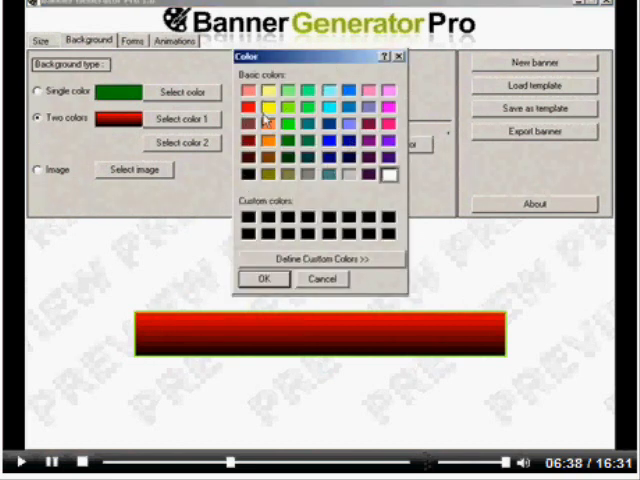
click(264, 279)
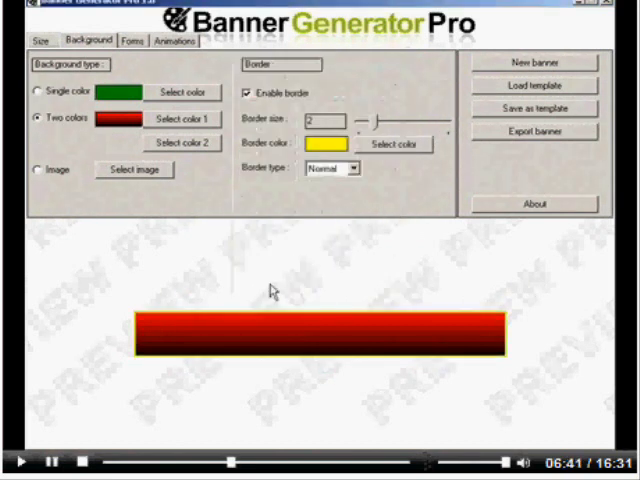
mouse_move(492, 312)
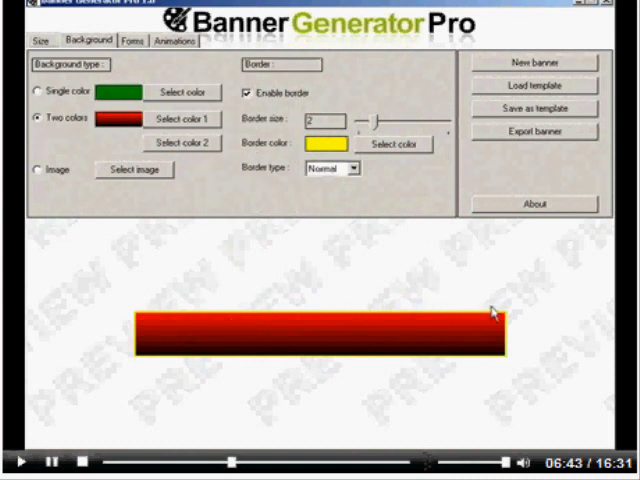
click(350, 169)
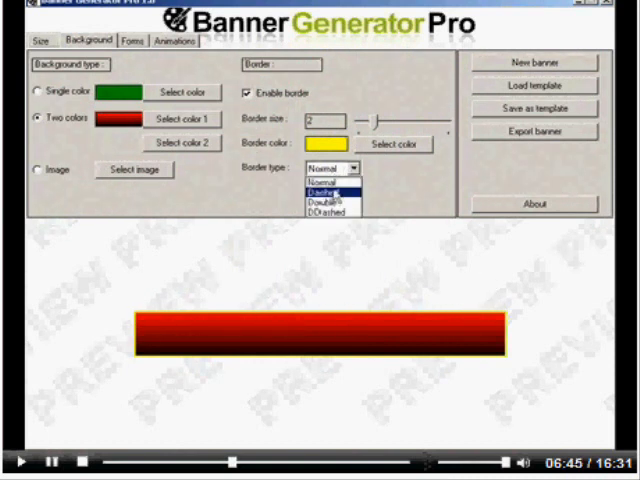
click(324, 187)
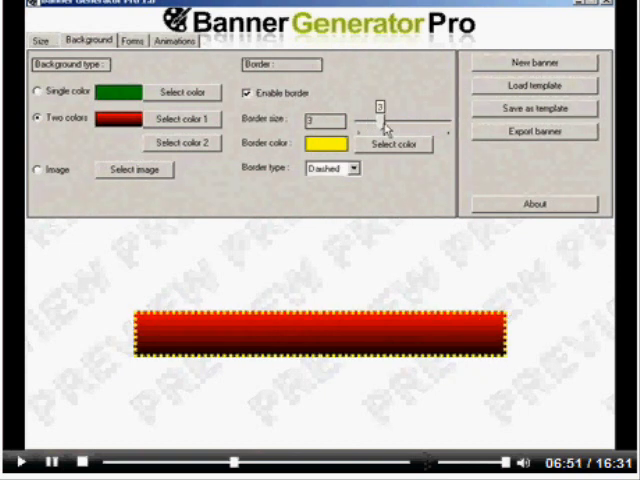
click(327, 168)
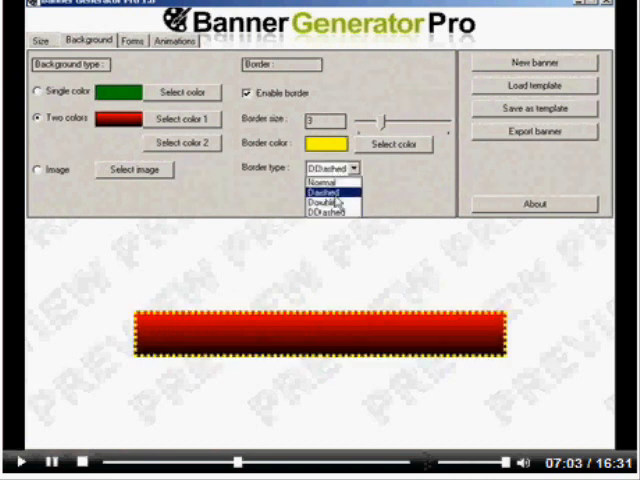
click(326, 181)
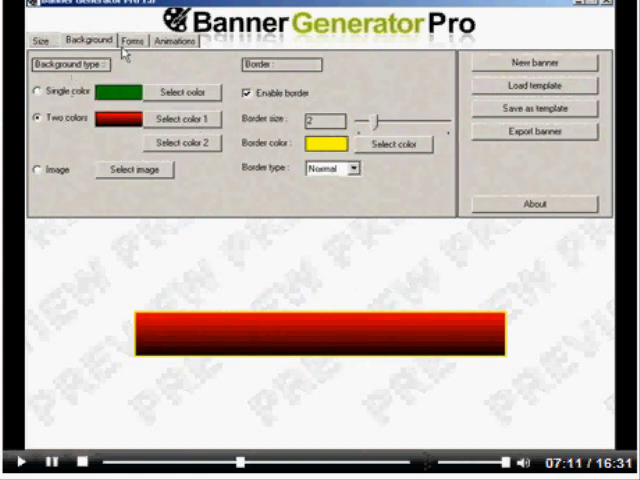
- On the Forms tab, browse into the pc icons folder and select the loveletters icon
click(135, 40)
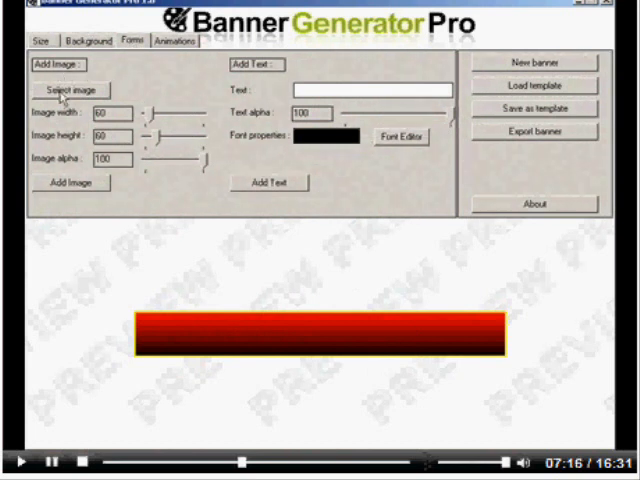
click(67, 90)
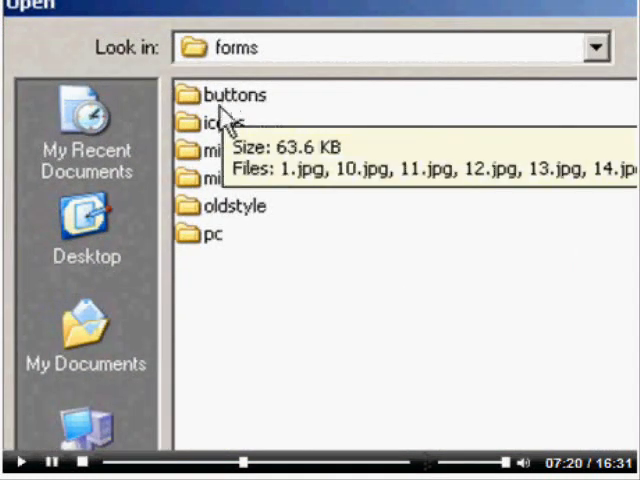
mouse_move(240, 280)
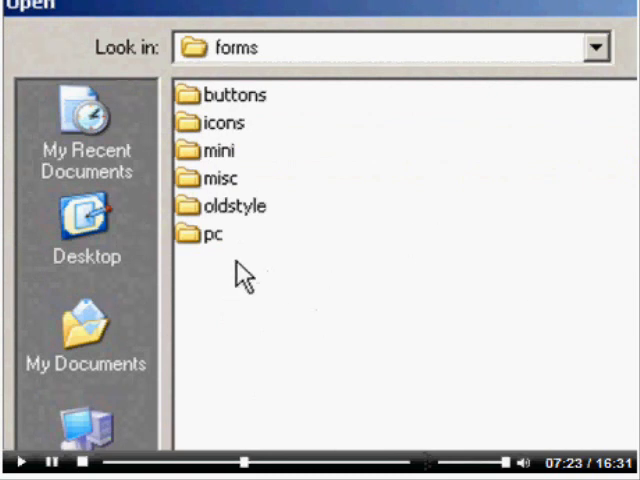
mouse_move(210, 237)
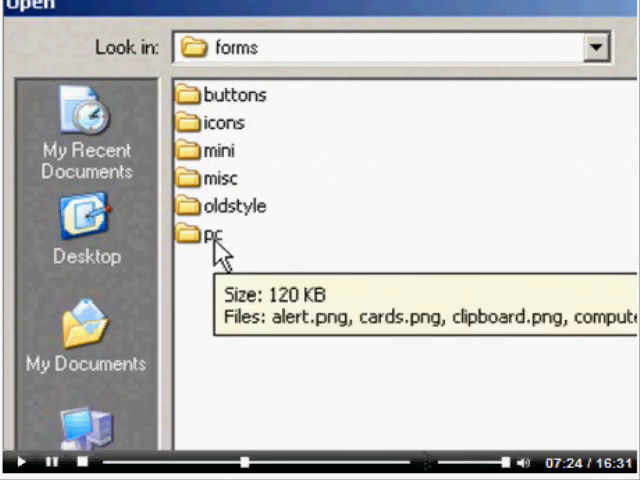
double_click(211, 234)
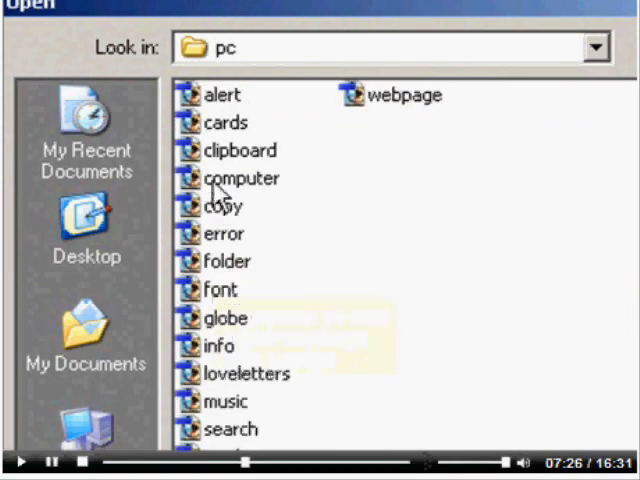
click(236, 374)
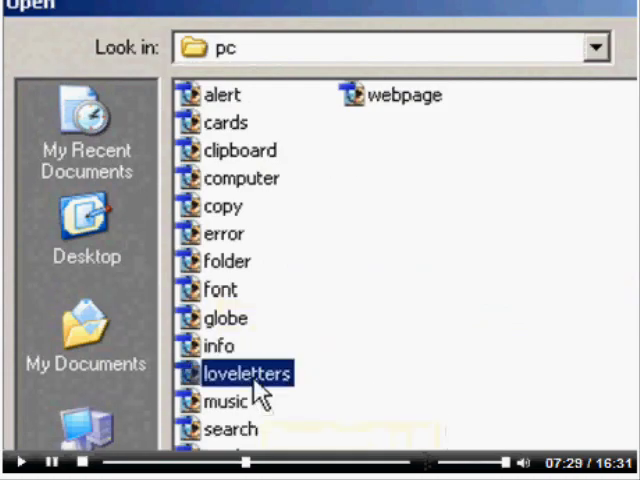